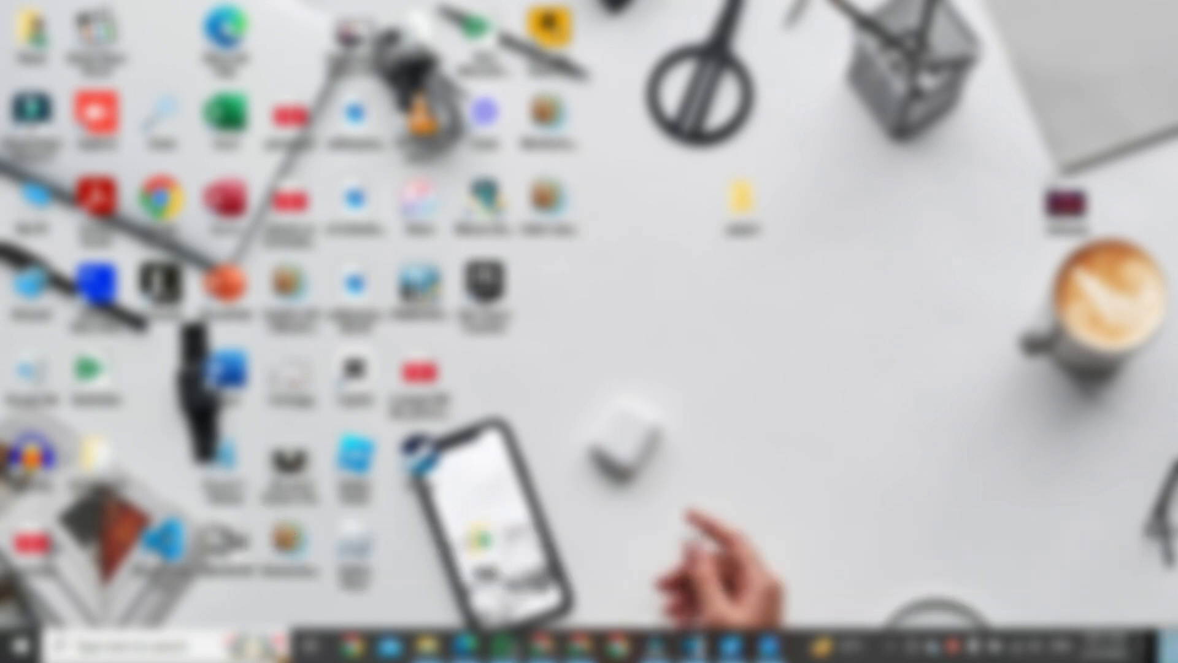
Preview the shah.png sunset image in the html workspace.
{"action": "left_click", "coordinate": [696, 643]}
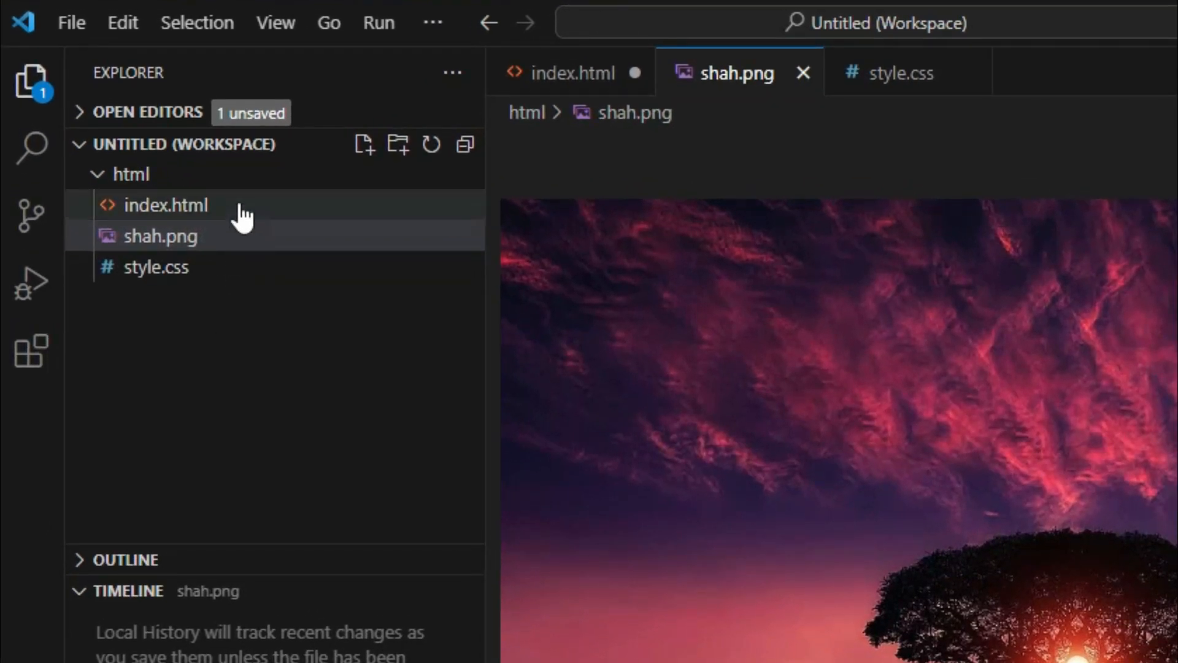
Add an empty style block in the head of index.html via the Emmet 'sty' abbreviation.
{"action": "left_click", "coordinate": [167, 204]}
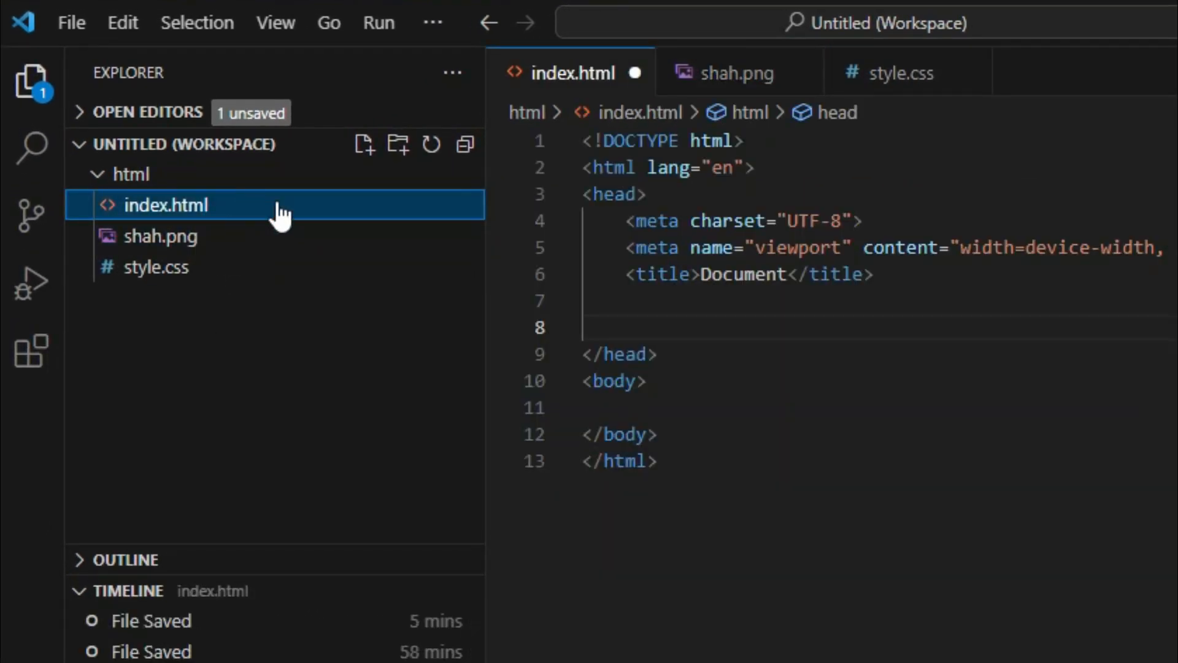
{"action": "left_click", "coordinate": [672, 323]}
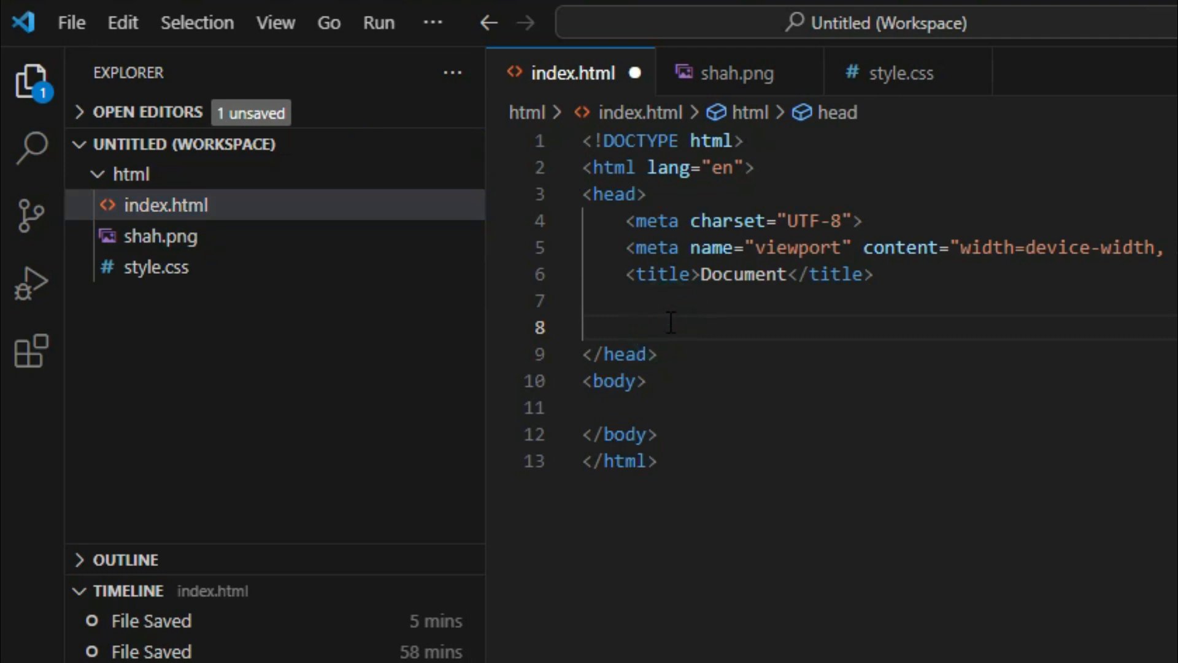
{"action": "type", "text": "sty"}
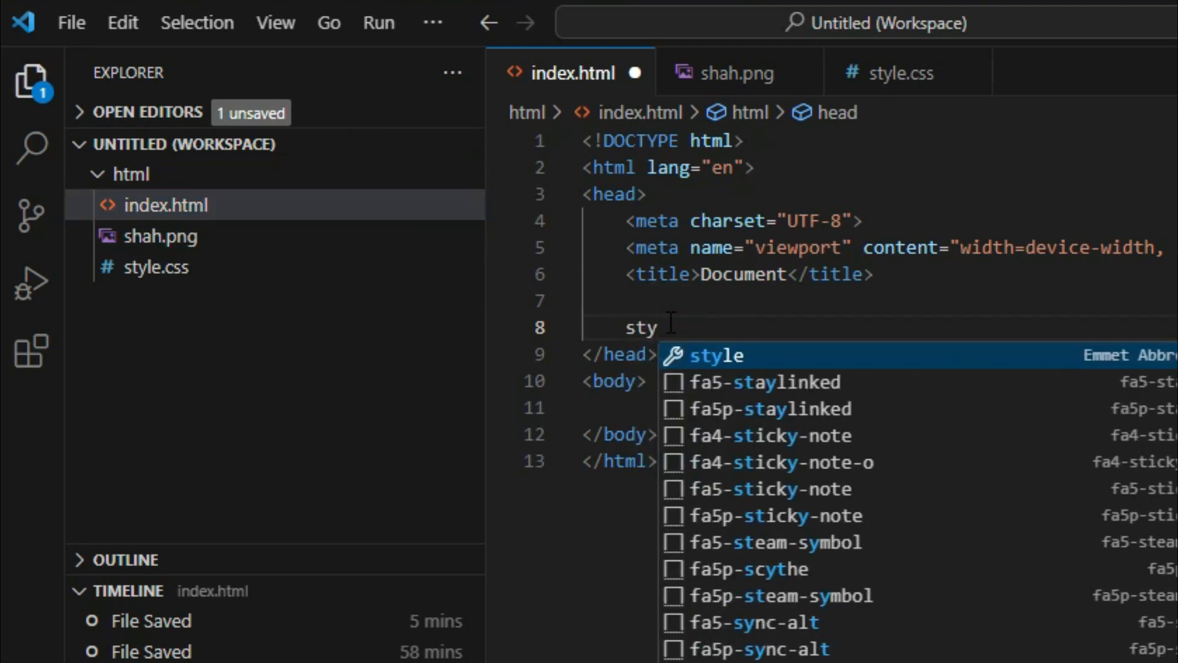
{"action": "key", "text": "Tab"}
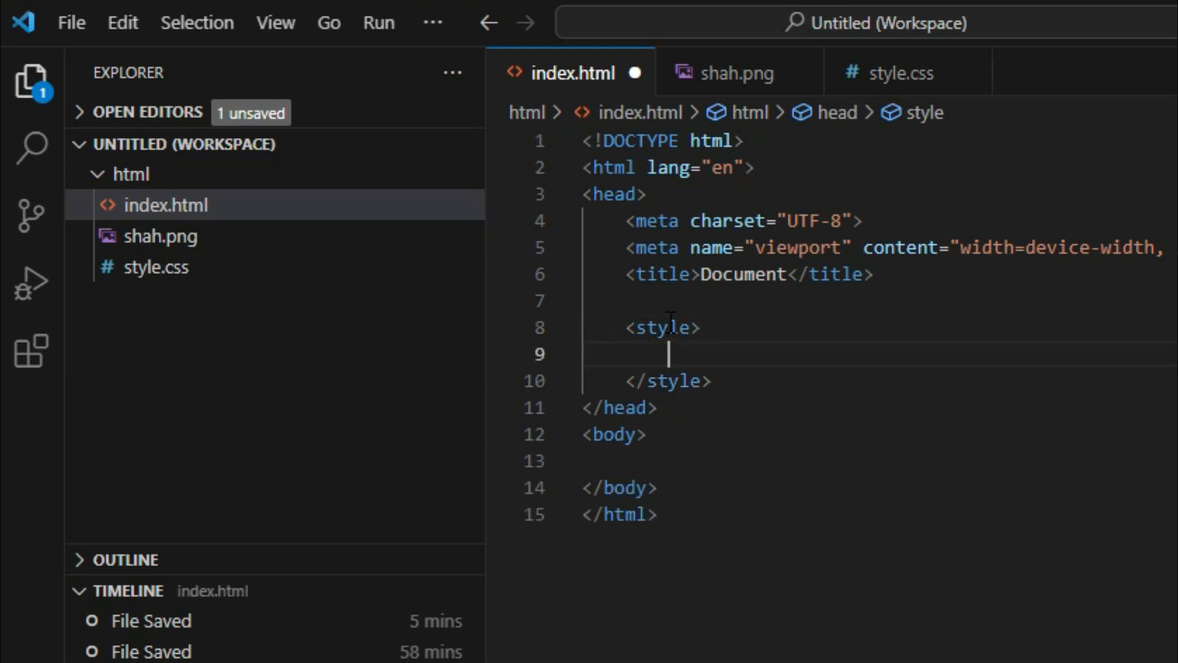
{"action": "type", "text": "bo"}
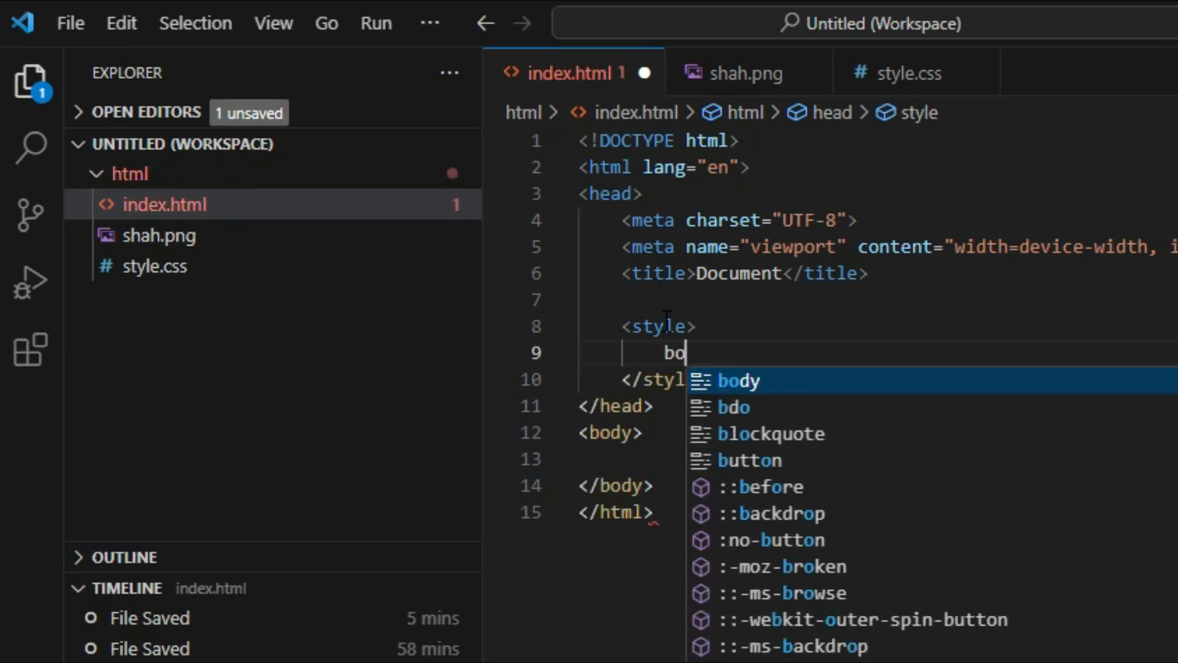
Write a body rule with background-image: url(shah.png).
{"action": "type", "text": "dy"}
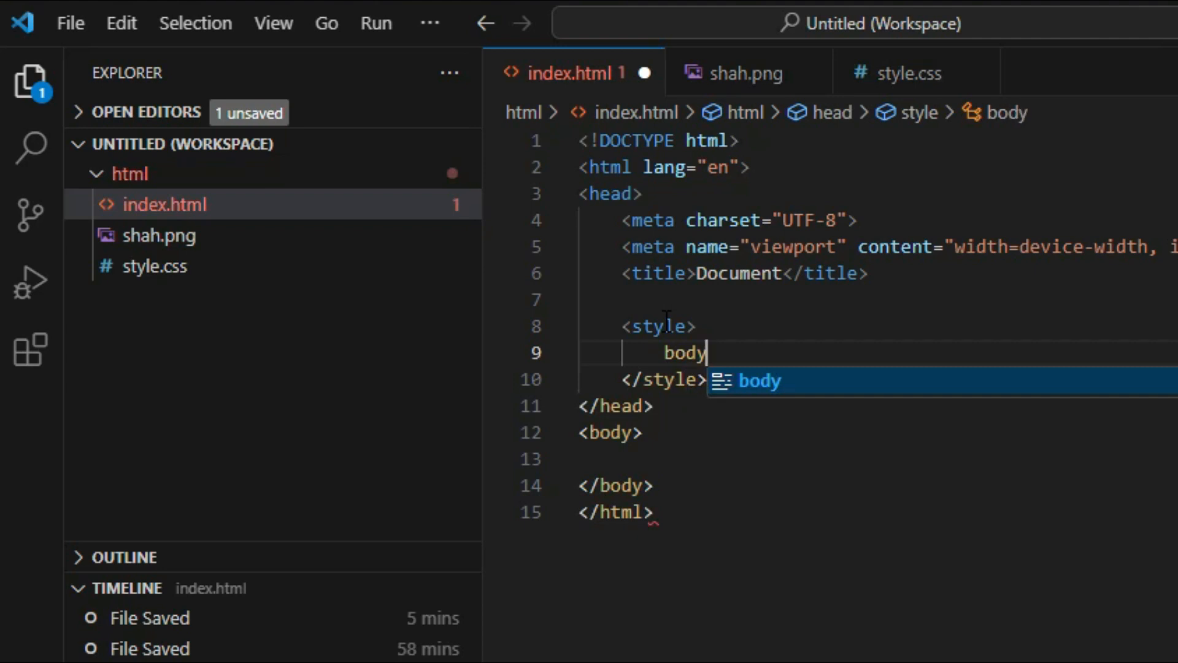
{"action": "type", "text": "{"}
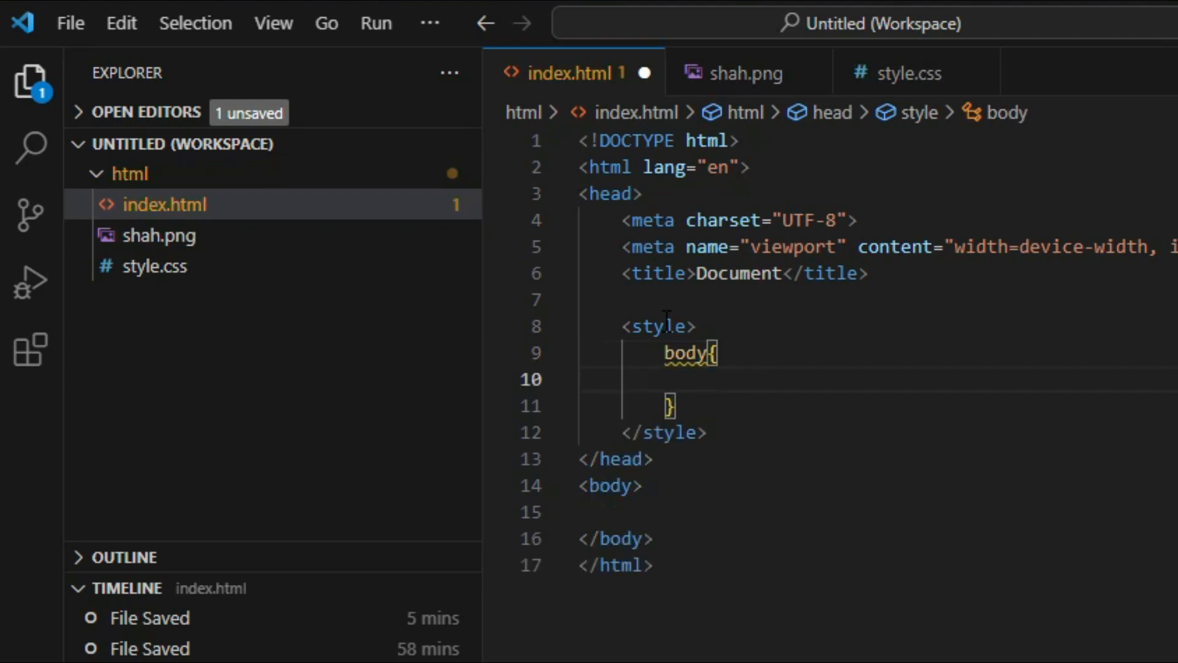
{"action": "type", "text": "background-image: ;"}
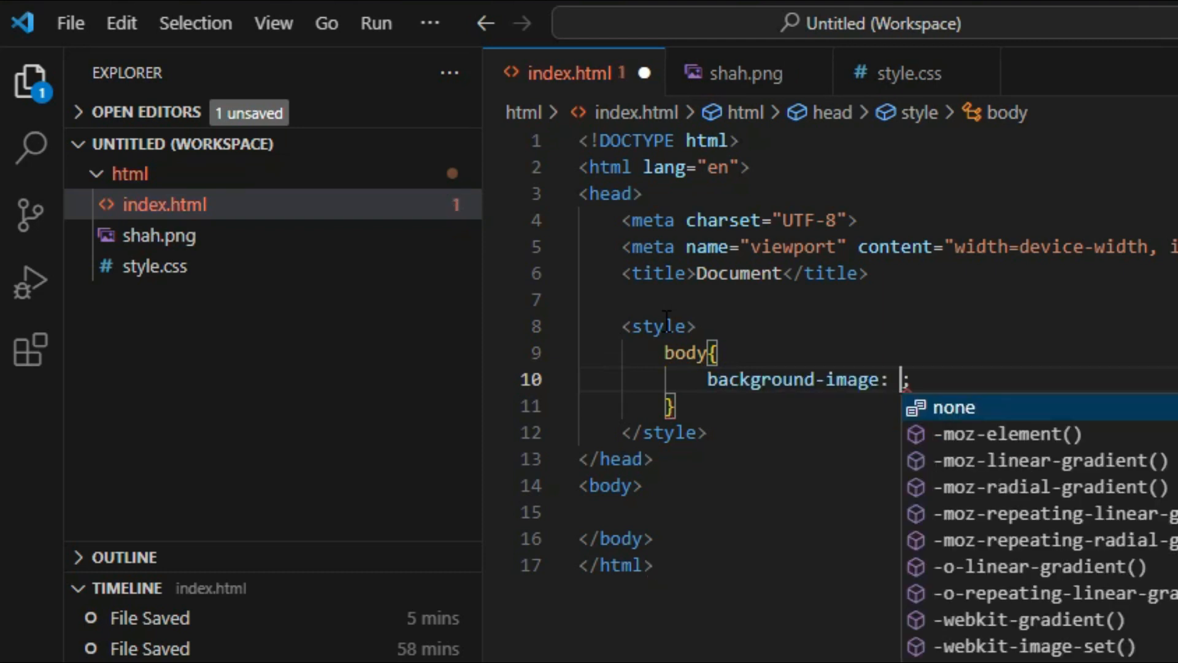
{"action": "type", "text": "ur"}
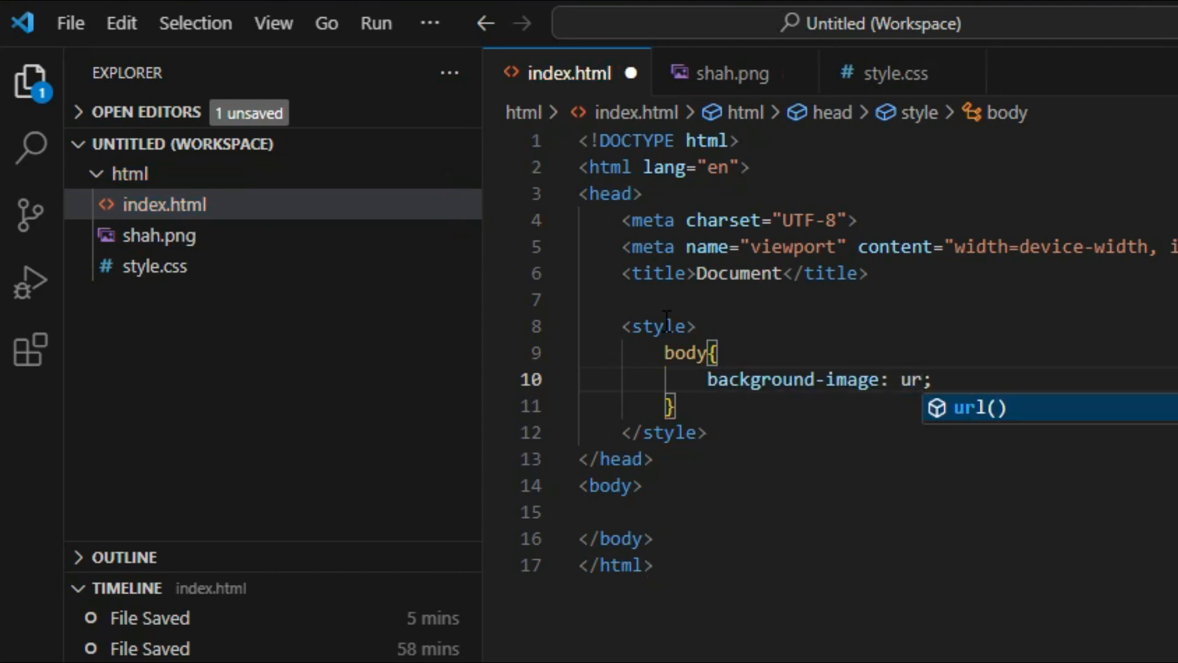
{"action": "key", "text": "Tab"}
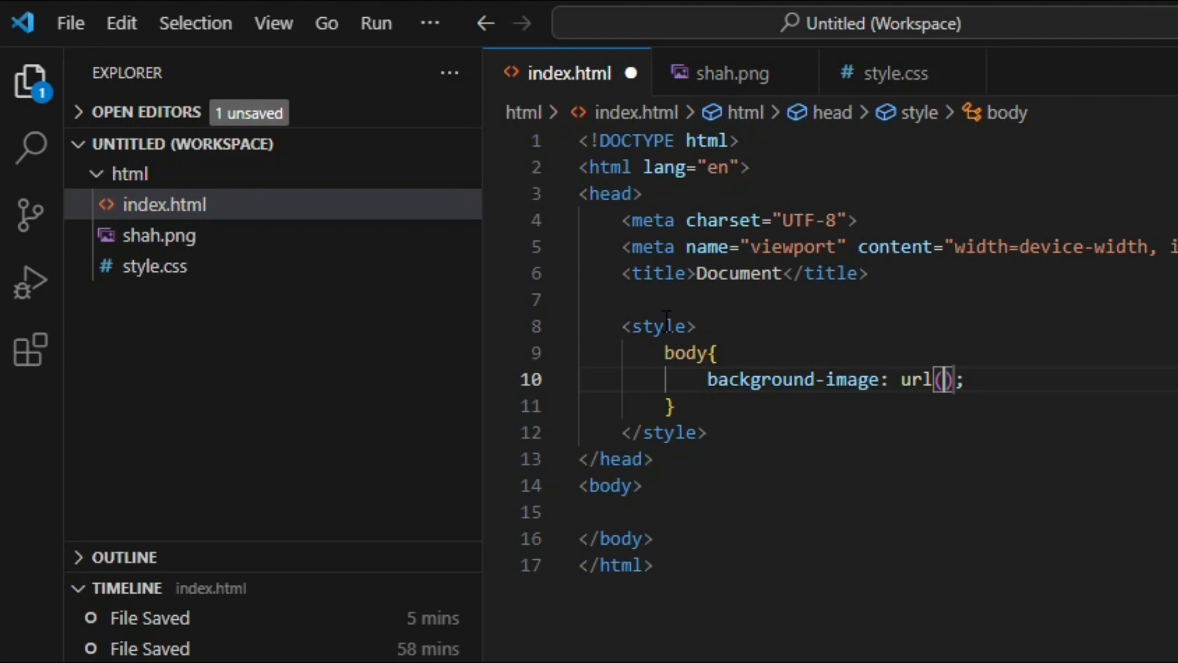
{"action": "type", "text": "sh"}
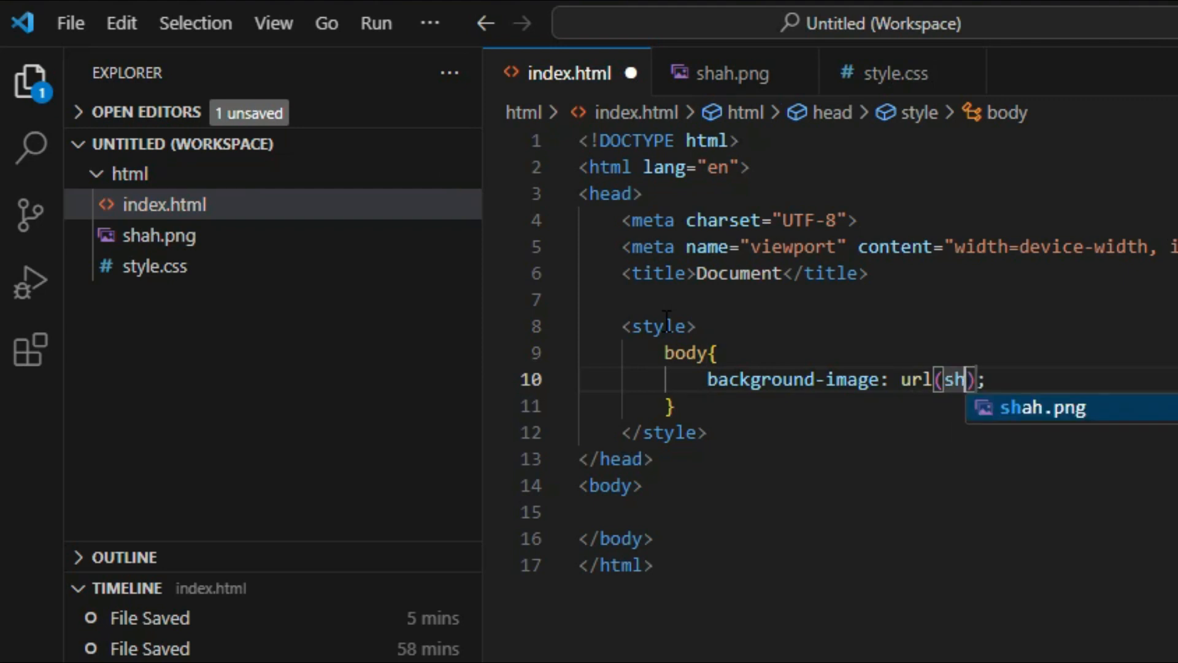
{"action": "type", "text": "ah.pn"}
{"action": "type", "text": "hei"}
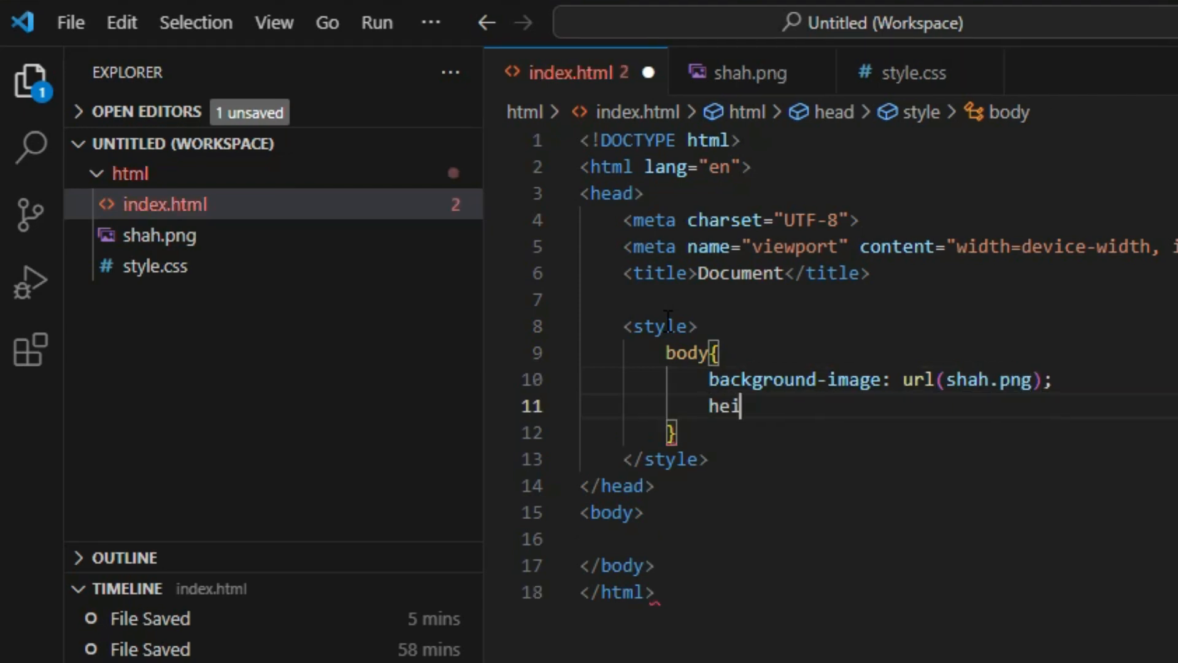
Add height: 100vh and background-size: cover to the body rule.
{"action": "type", "text": "ght: ;"}
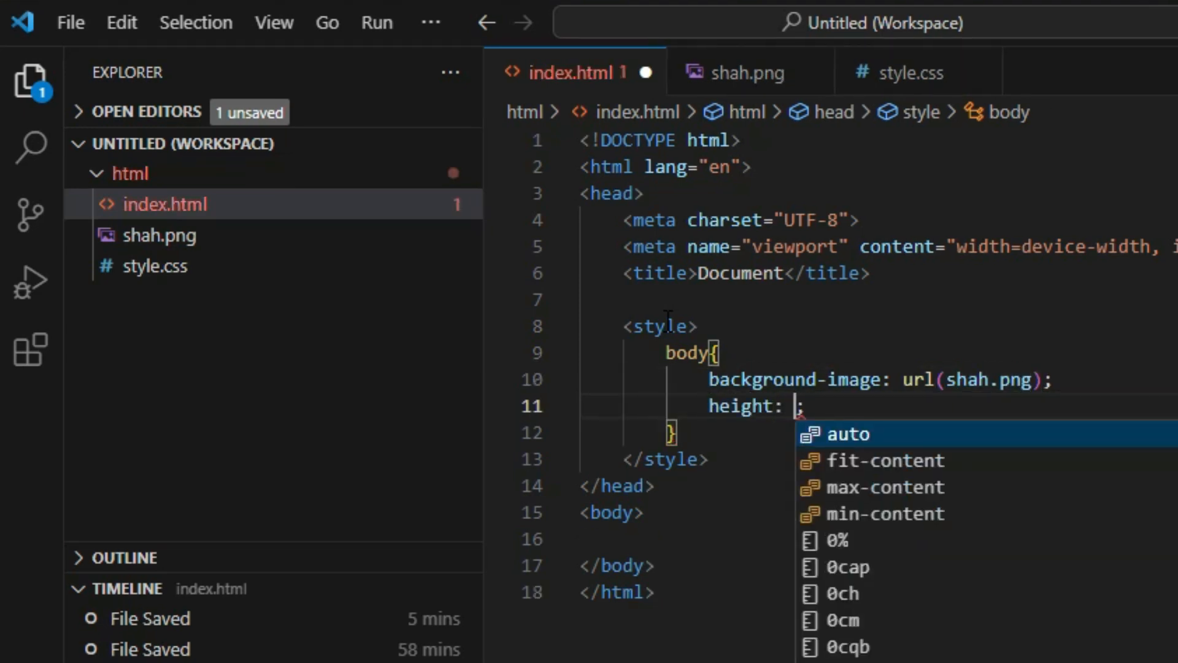
{"action": "type", "text": "100"}
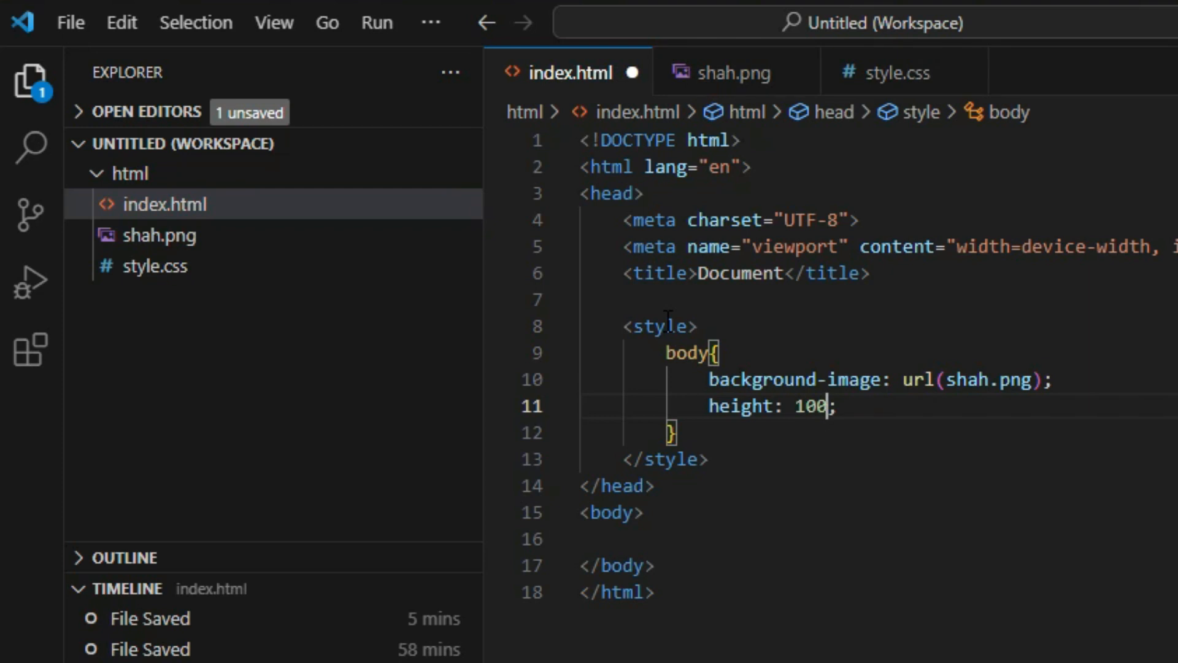
{"action": "type", "text": "vh"}
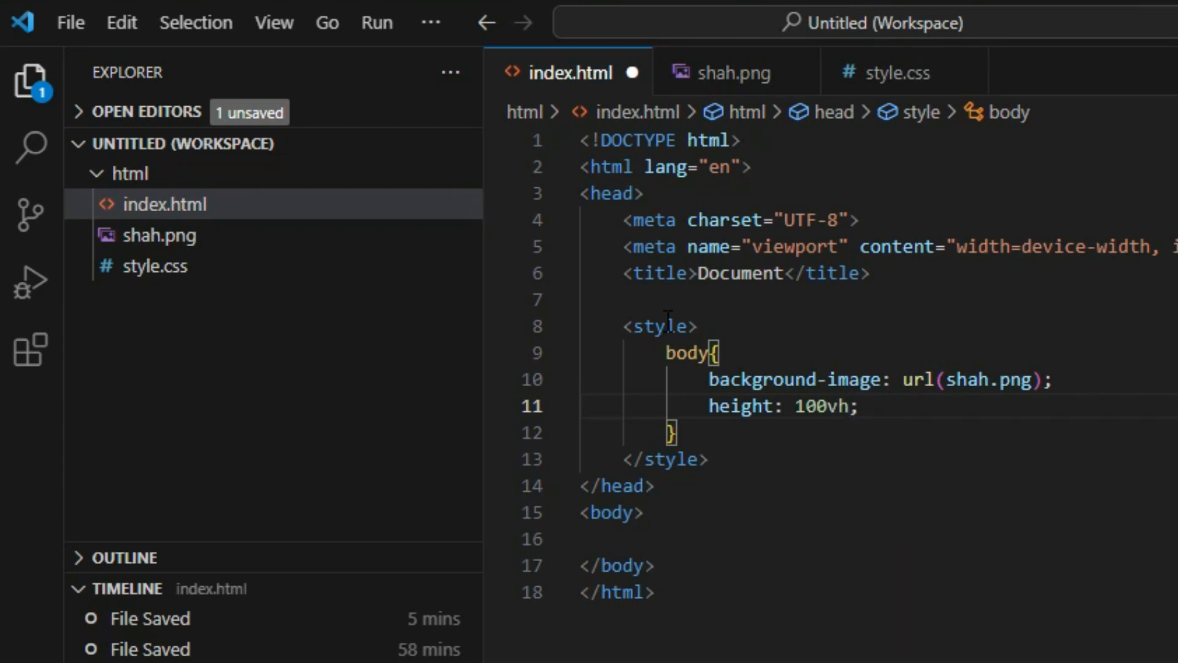
{"action": "type", "text": "bac"}
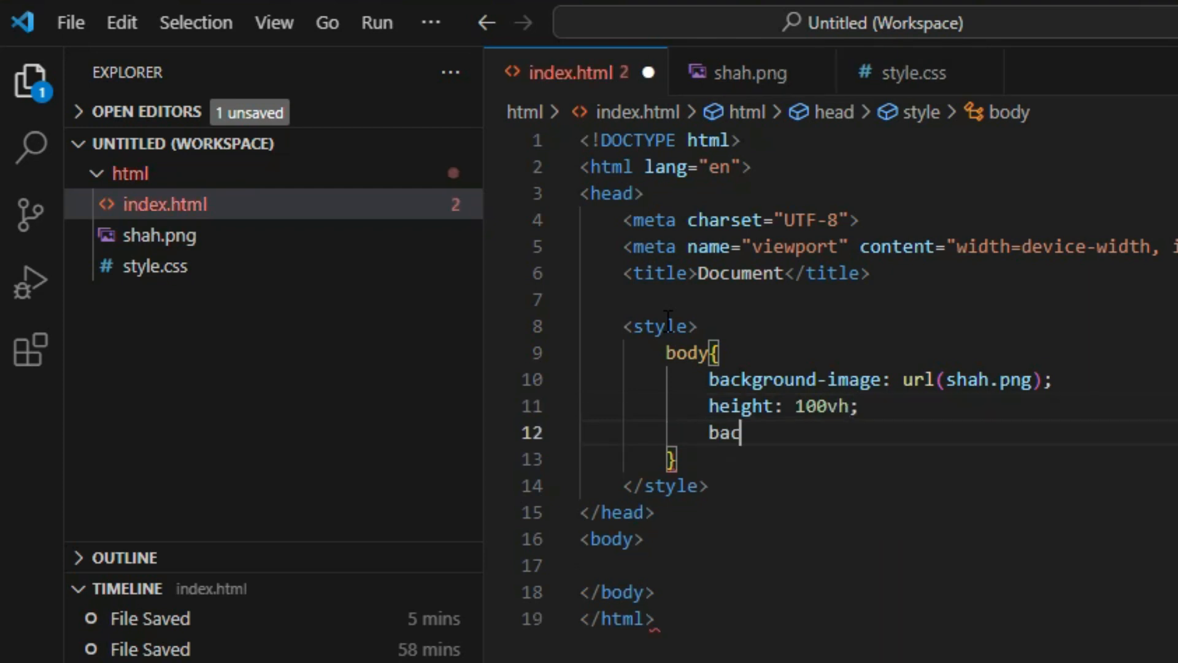
{"action": "type", "text": "kground-size: cover;"}
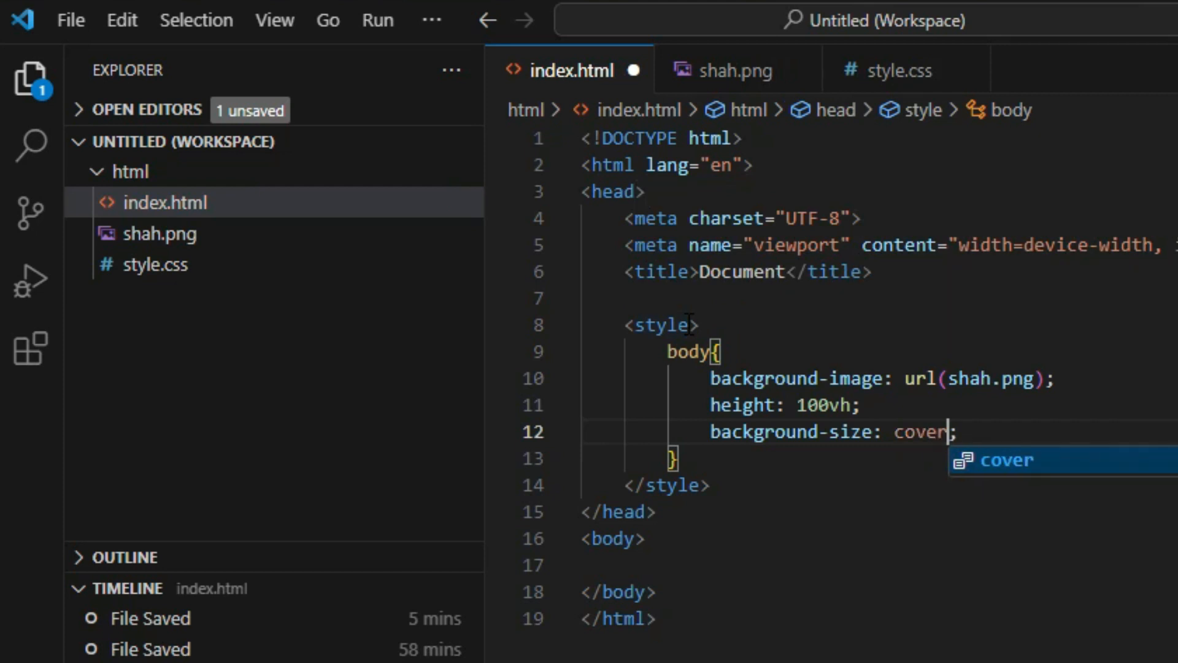
{"action": "key", "text": "Enter"}
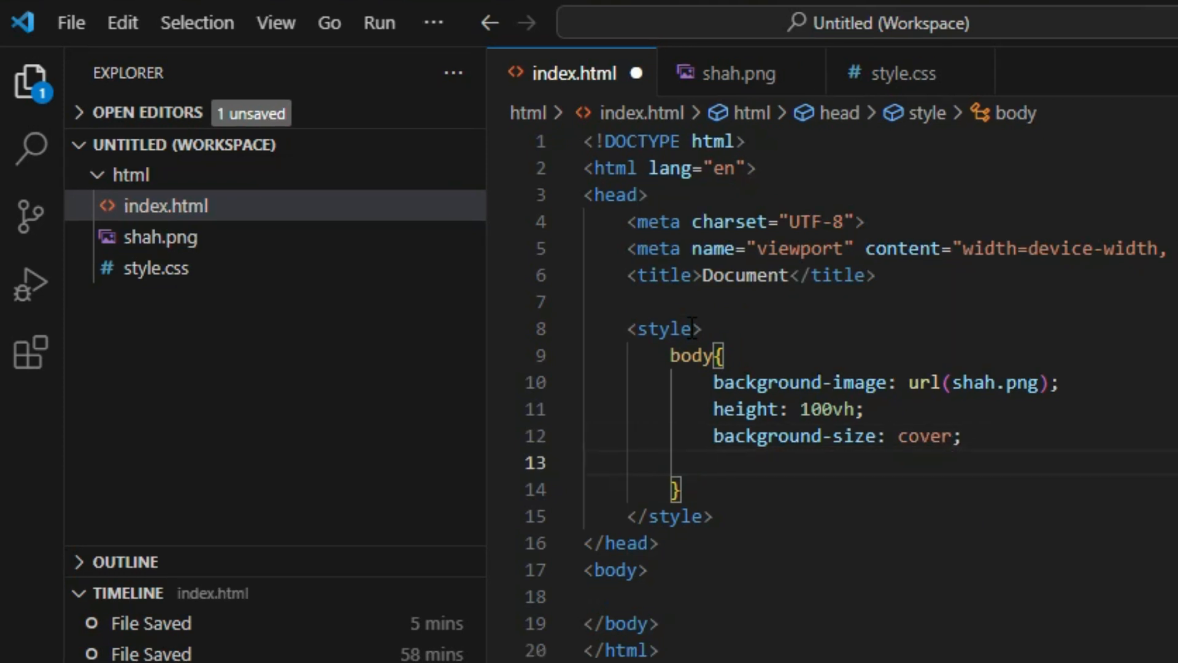
Add background-position: center to the body rule.
{"action": "type", "text": "background-position: ;"}
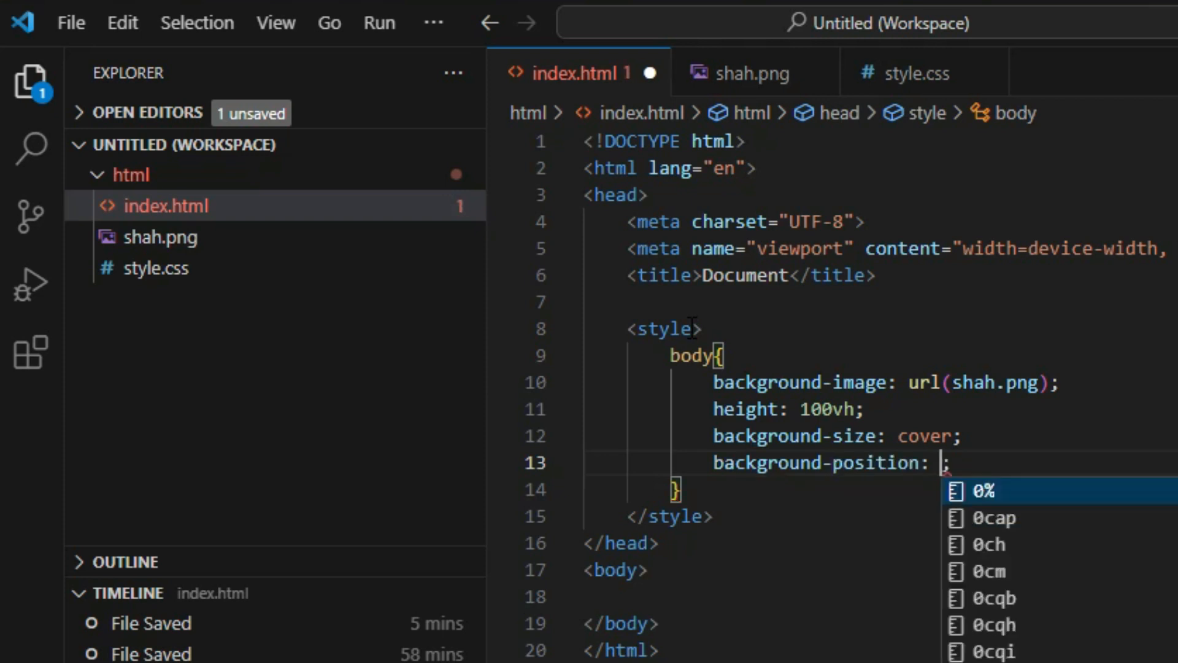
{"action": "type", "text": "cen"}
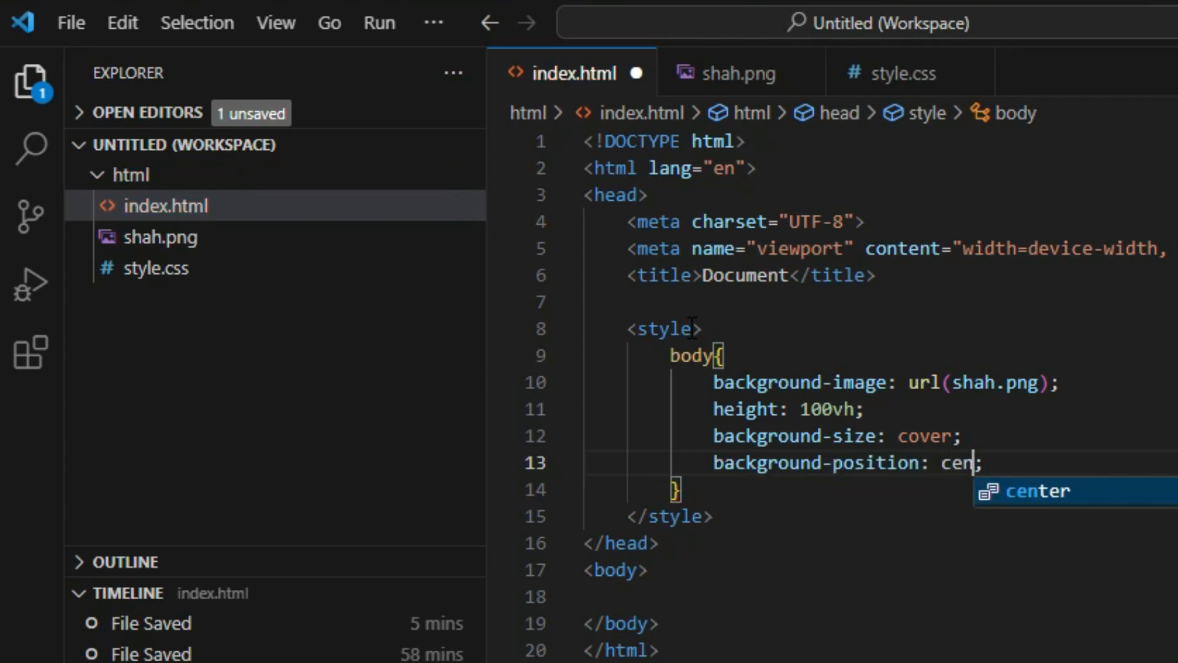
{"action": "key", "text": "Tab"}
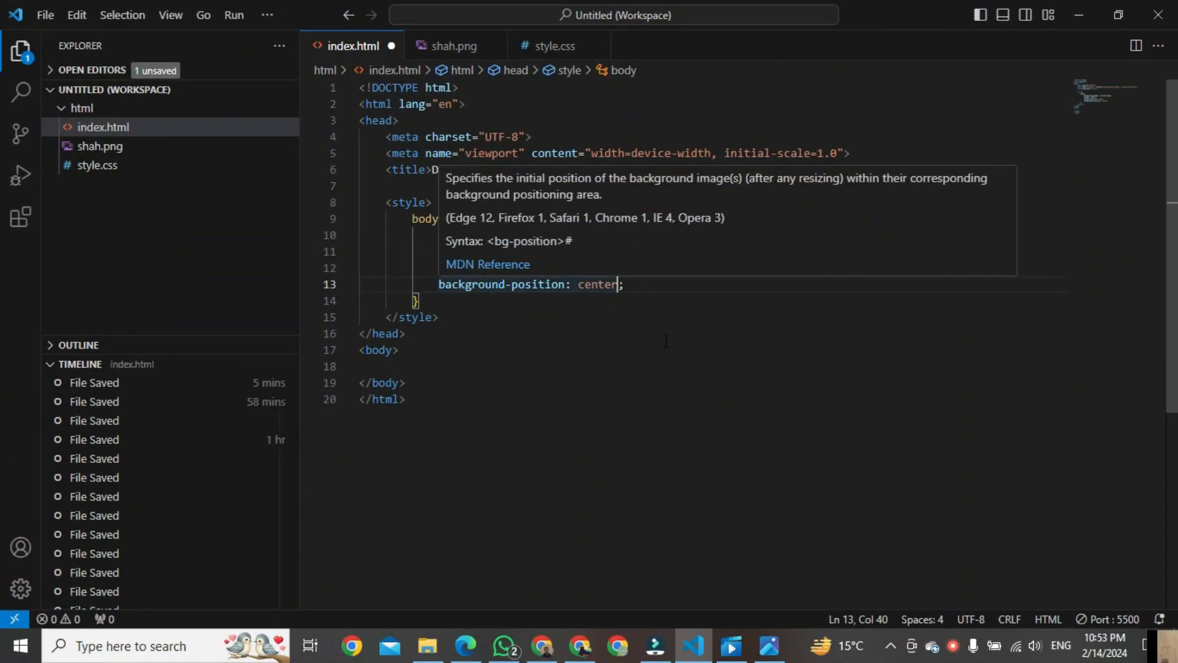
Open index.html in the default web browser from the editor context menu.
{"action": "right_click", "coordinate": [665, 341]}
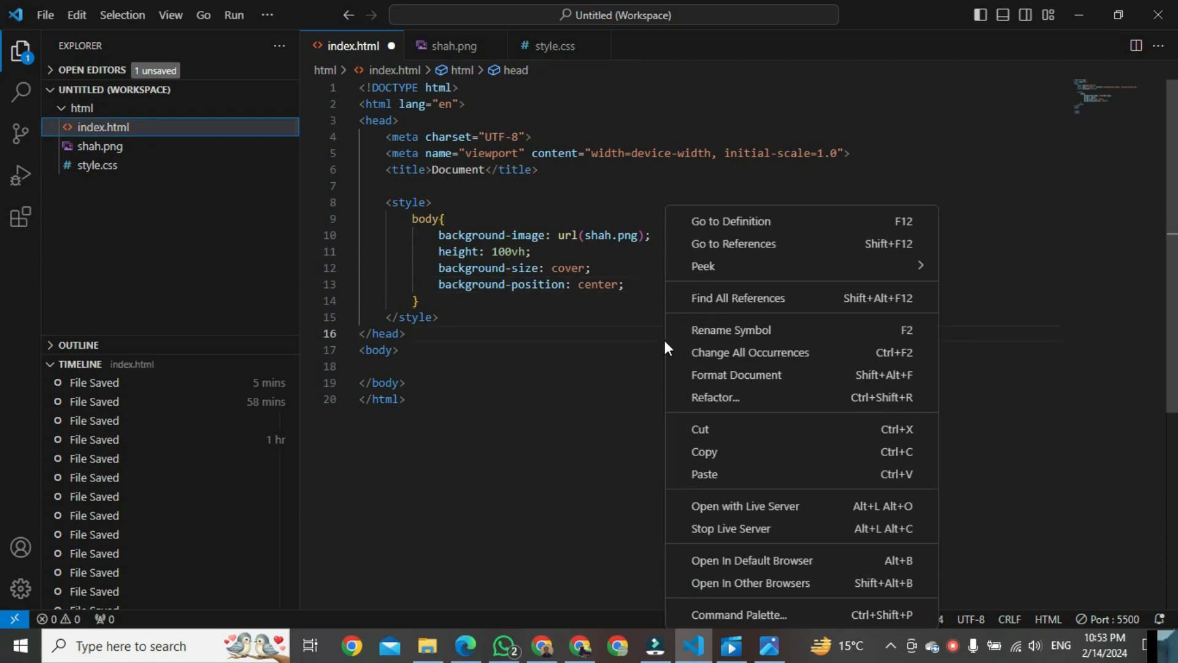
{"action": "mouse_move", "coordinate": [733, 564]}
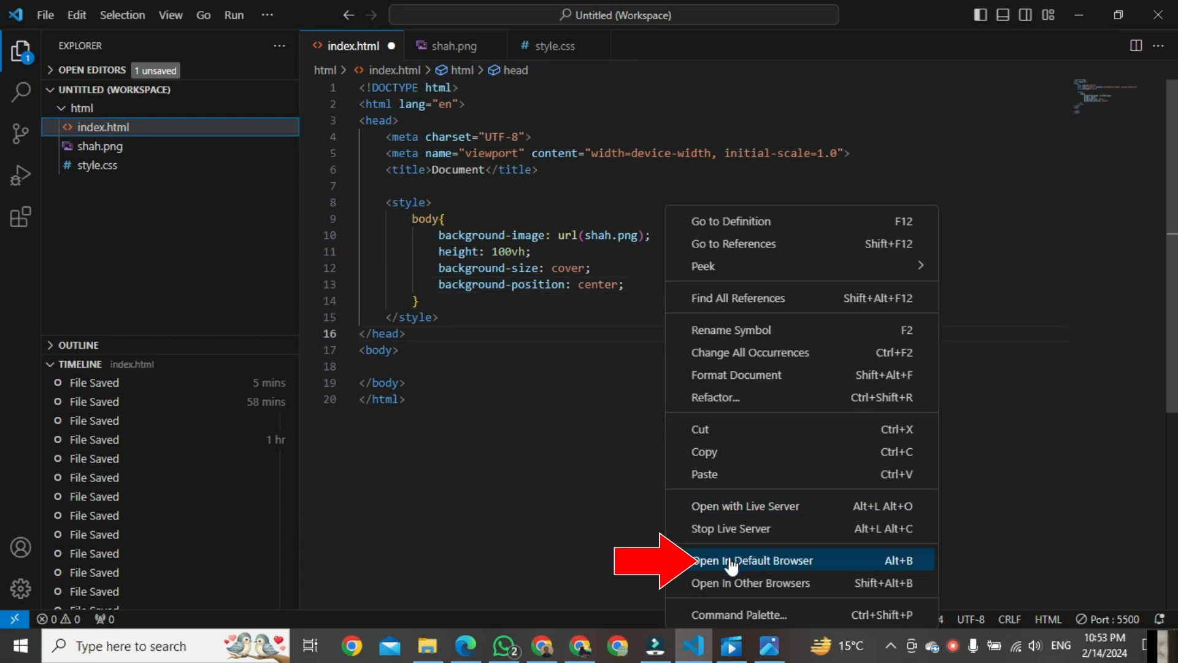
{"action": "left_click", "coordinate": [754, 560]}
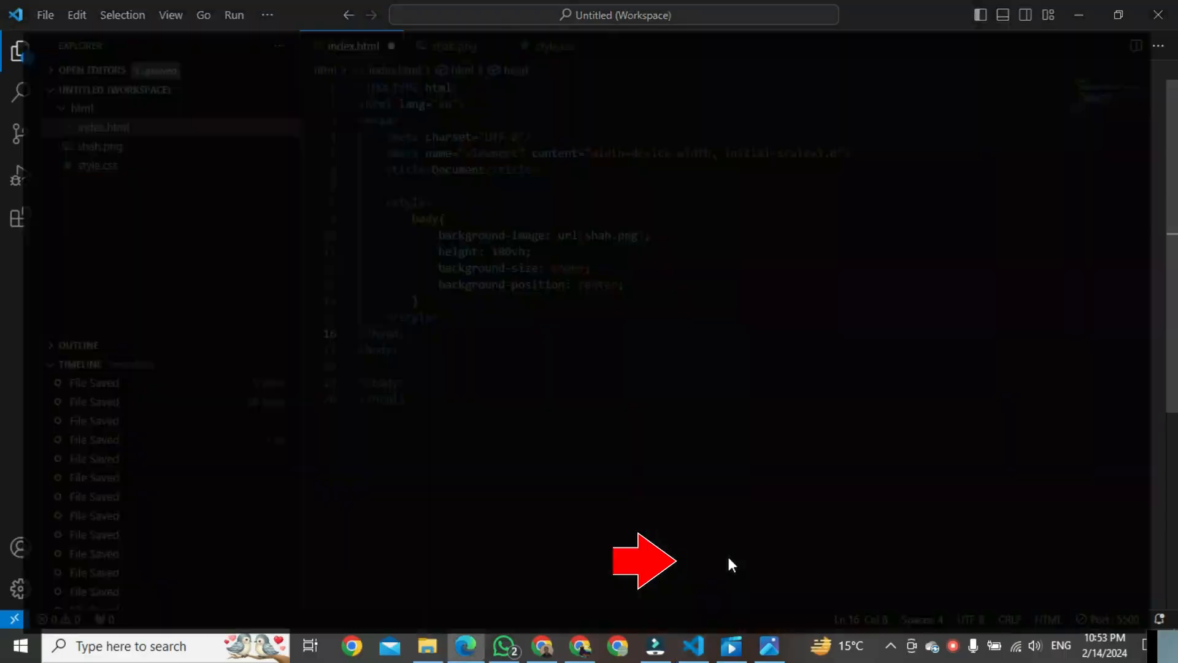